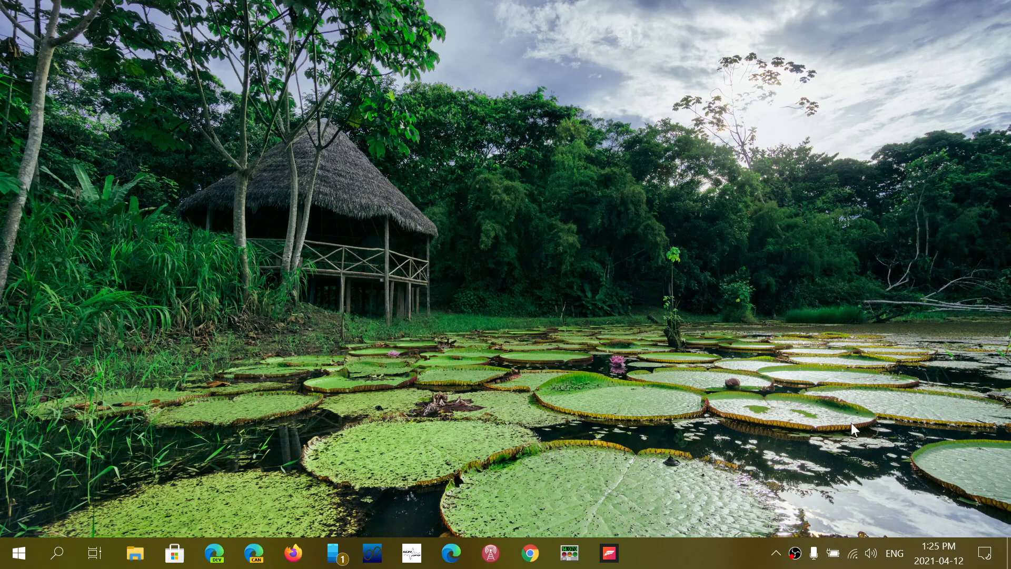
mouse_move(549, 242)
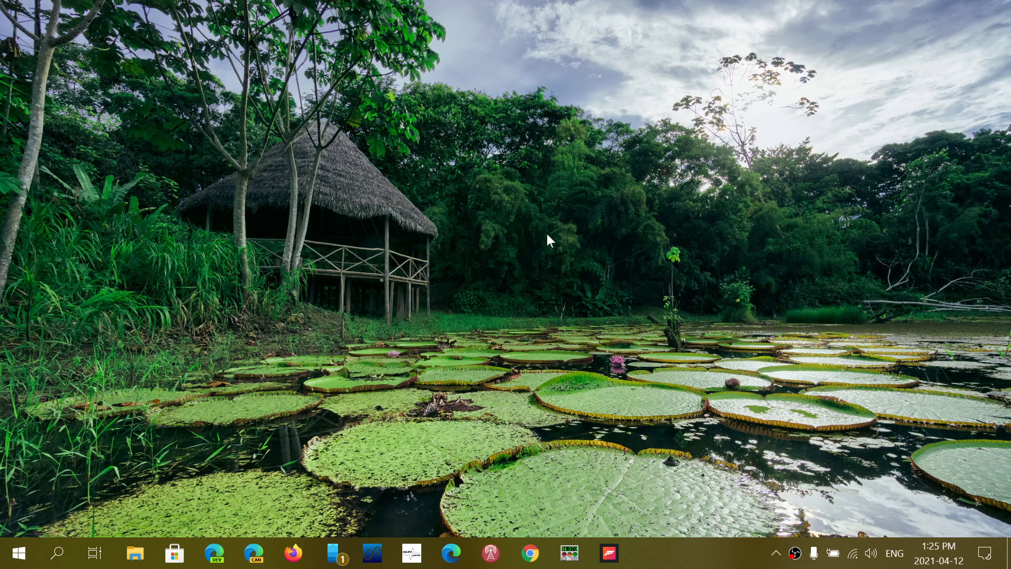
Step: Open Display settings from the desktop right-click menu, showing 1920 × 1080 resolution
right_click(548, 240)
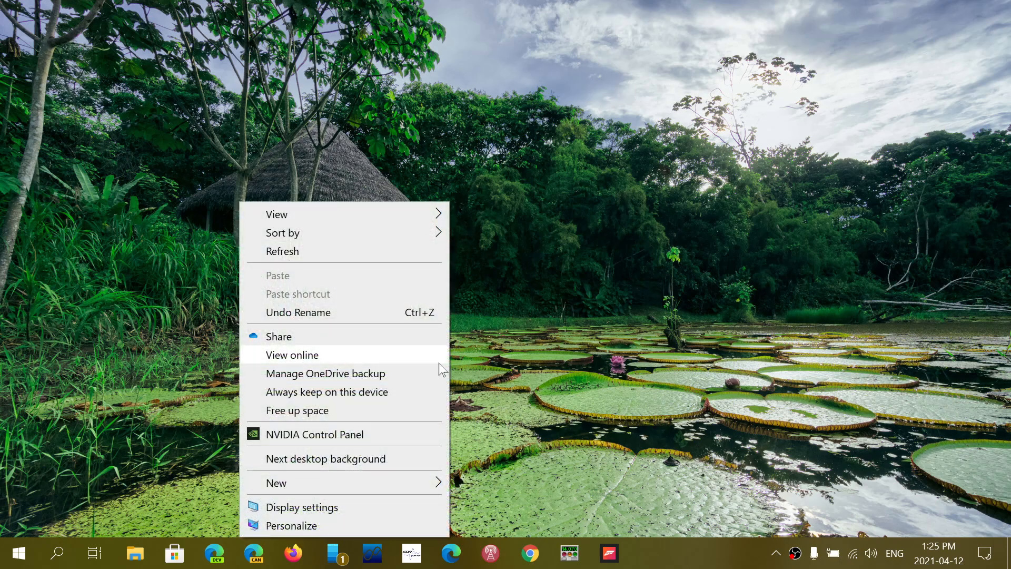
click(301, 507)
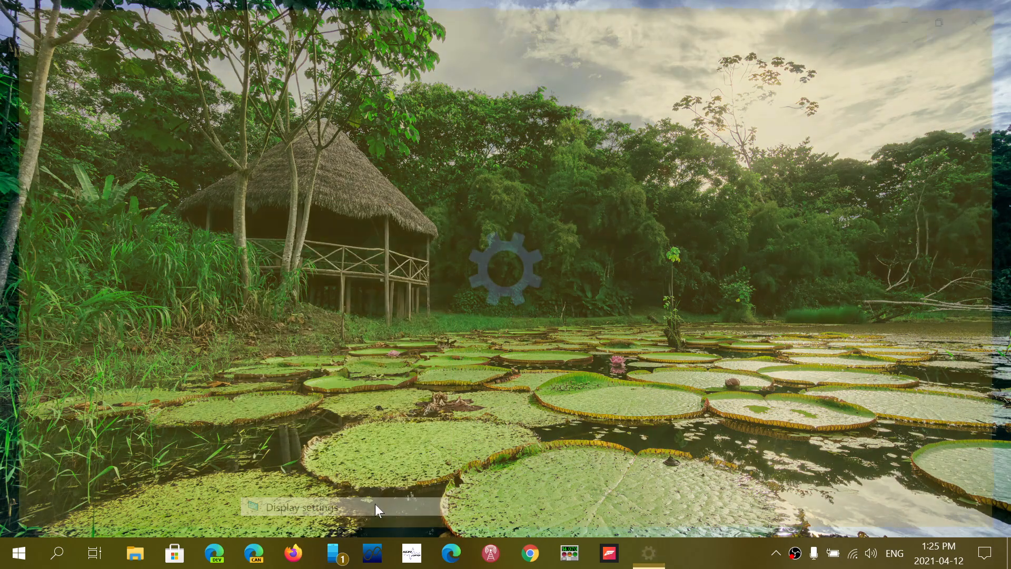
click(303, 507)
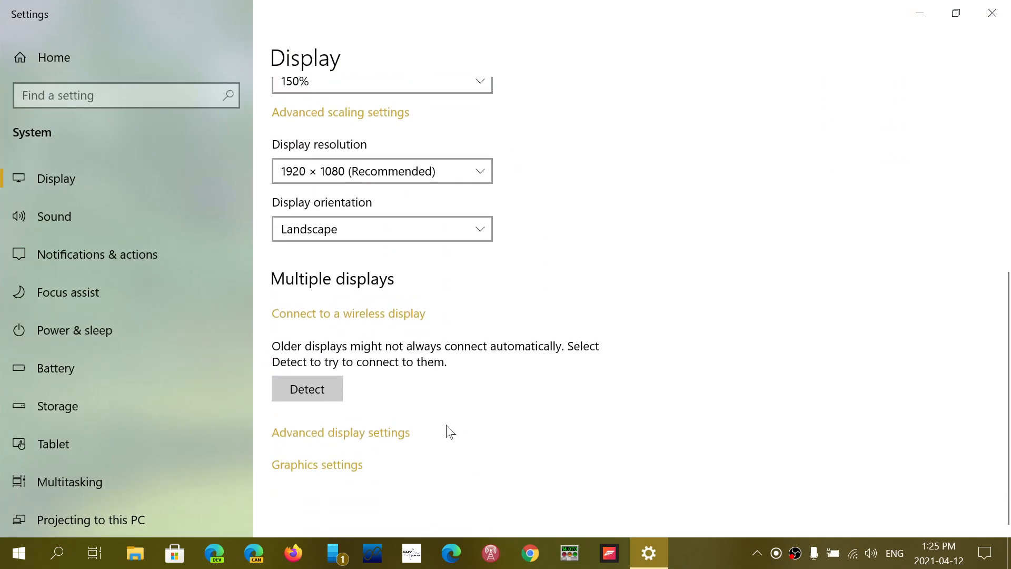
Step: Open Advanced display settings and keep Display 1's refresh rate at 120.000 Hz
click(341, 432)
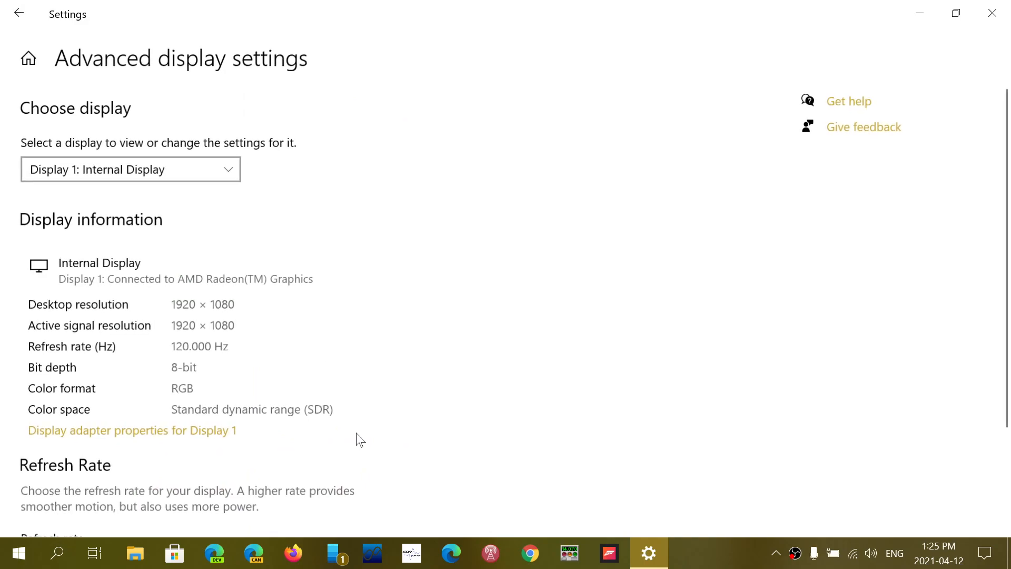
scroll(down, 3)
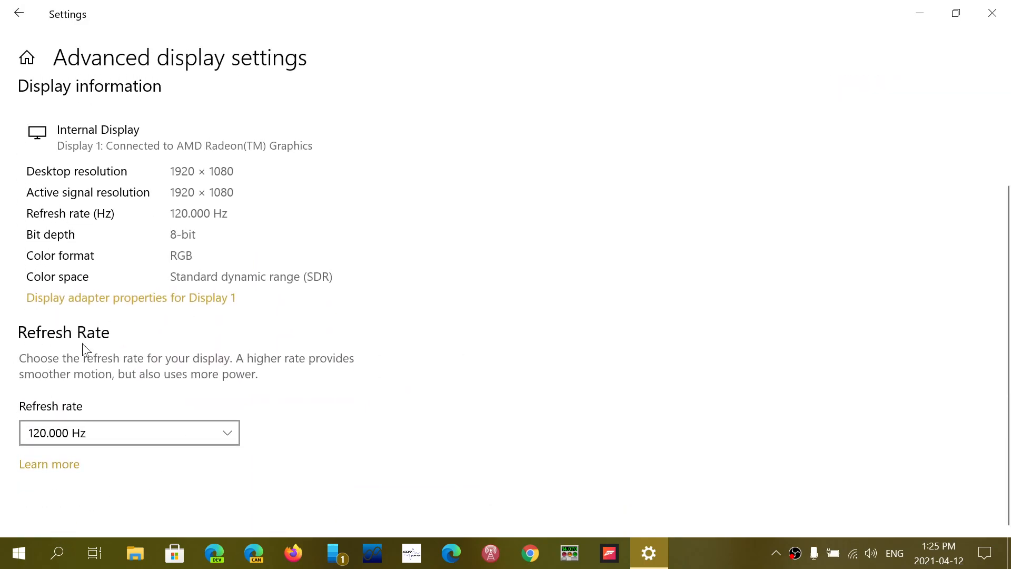
click(129, 432)
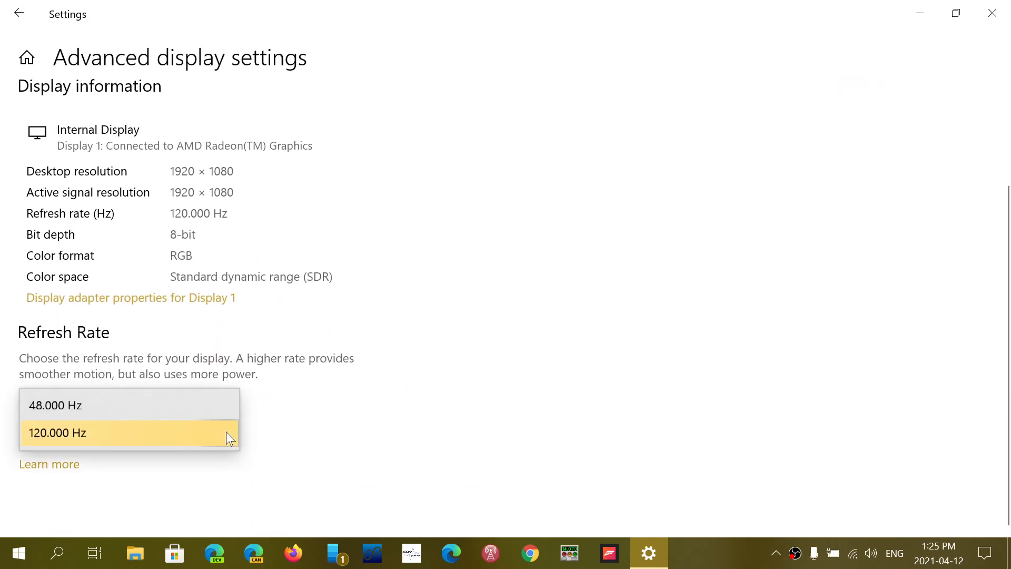
click(57, 432)
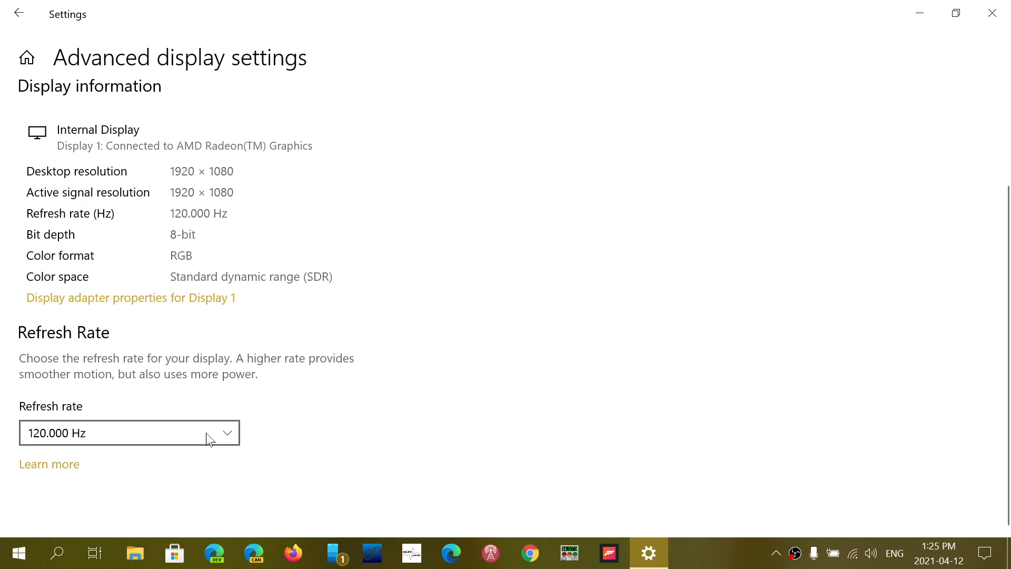
click(129, 433)
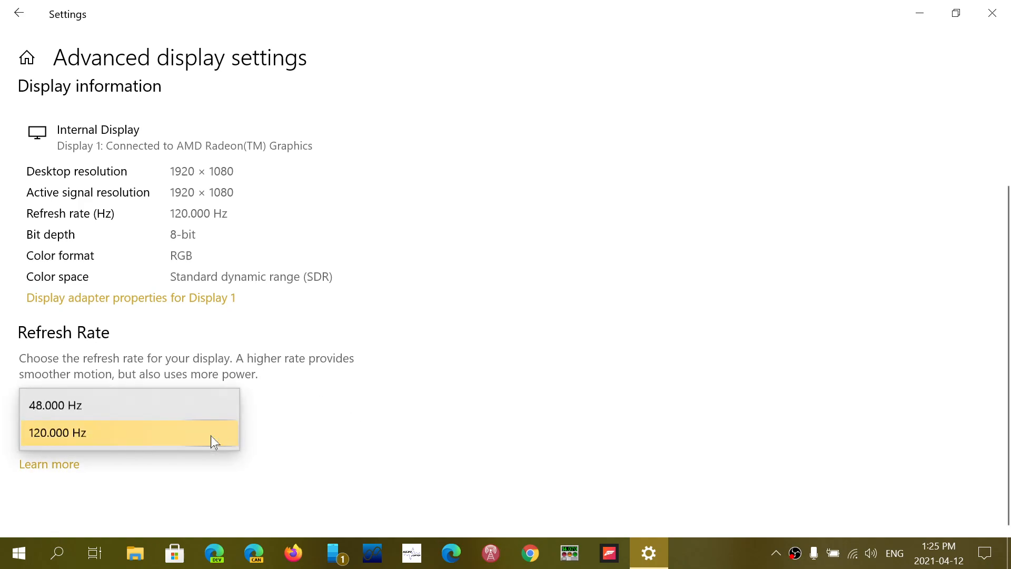
click(57, 433)
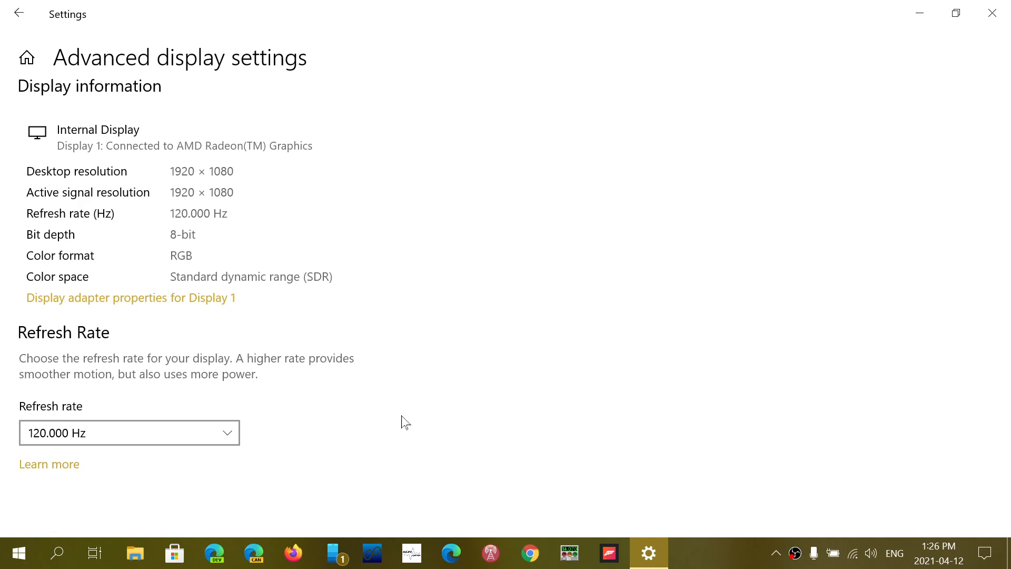
mouse_move(102, 95)
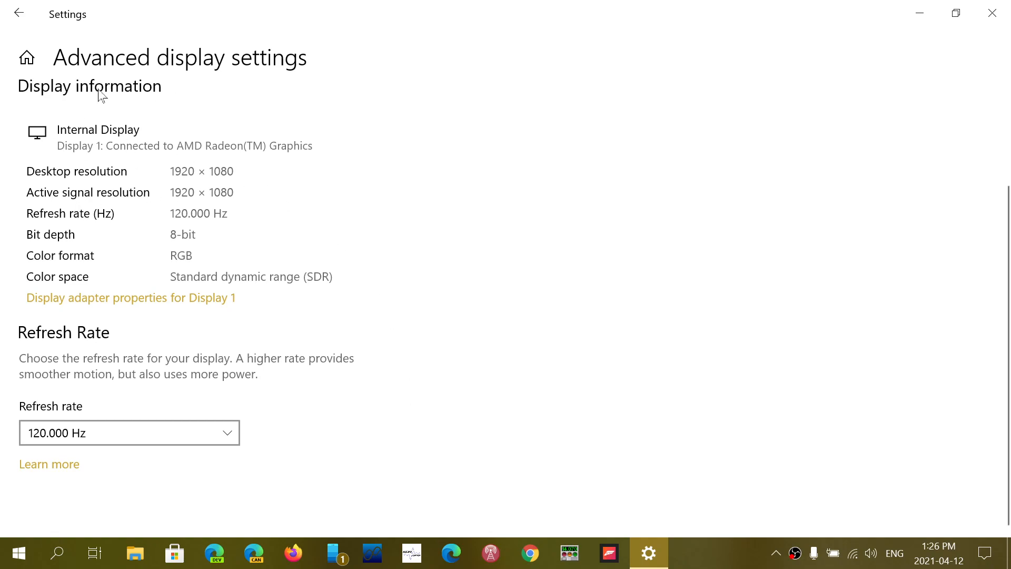
mouse_move(236, 321)
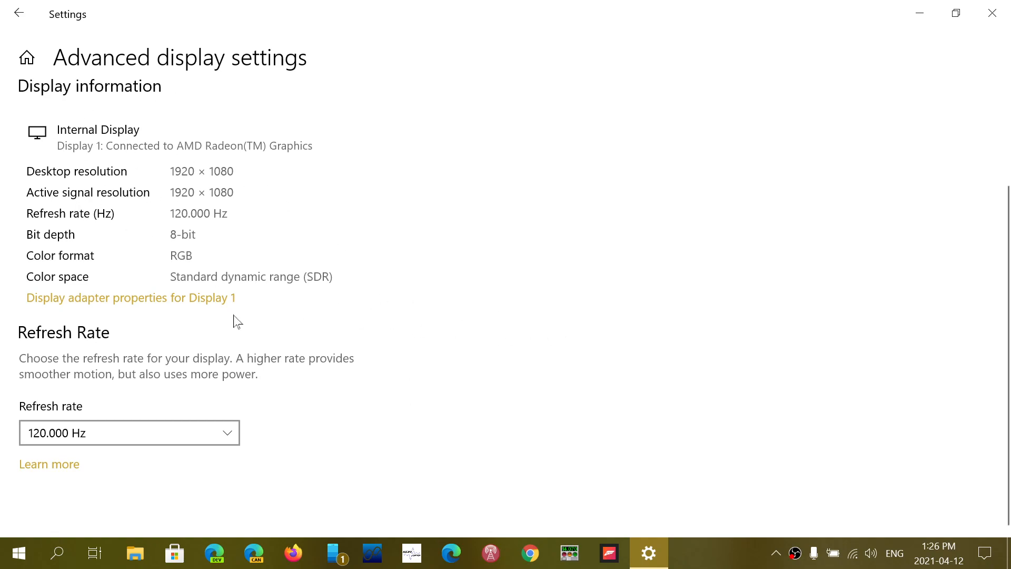
click(131, 297)
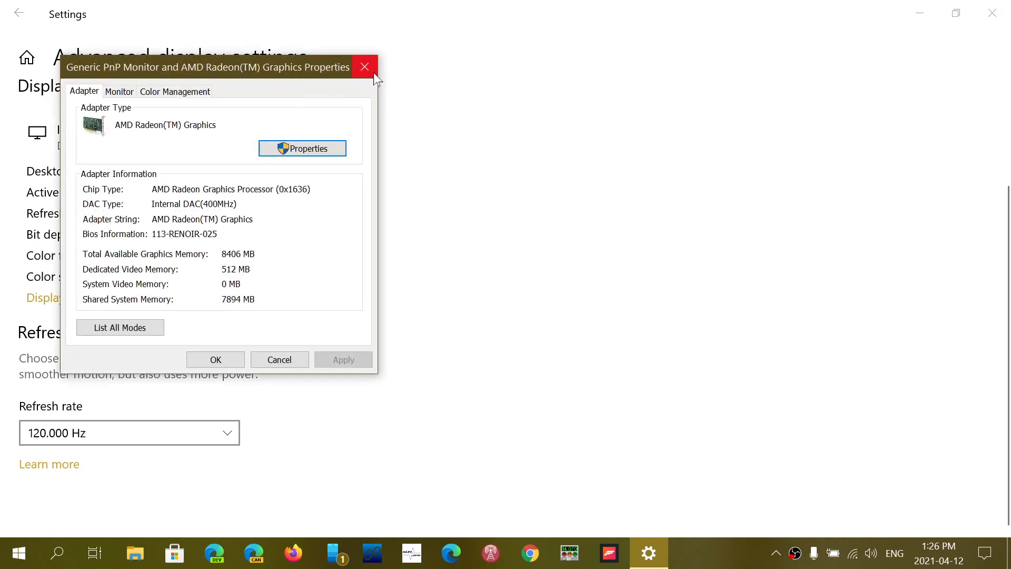
click(365, 67)
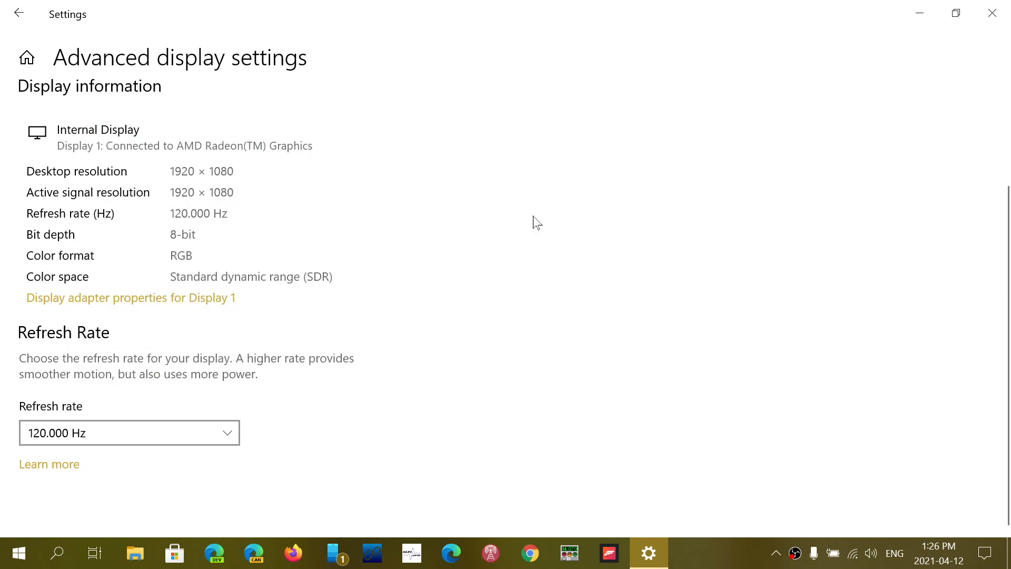